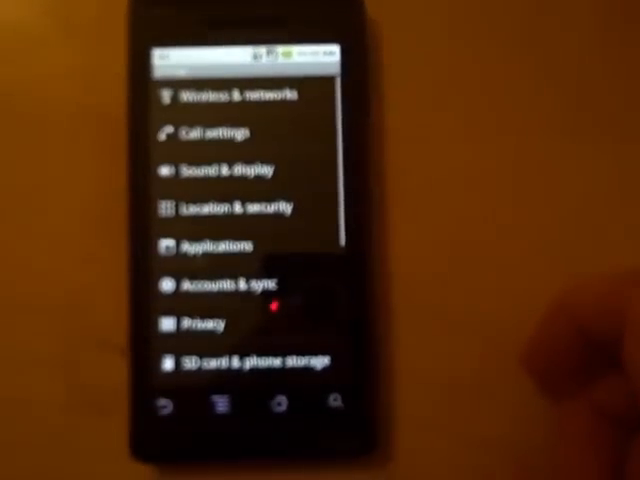
Open Accounts & sync from the Settings list to show background data, auto-sync and accounts
left_click(220, 285)
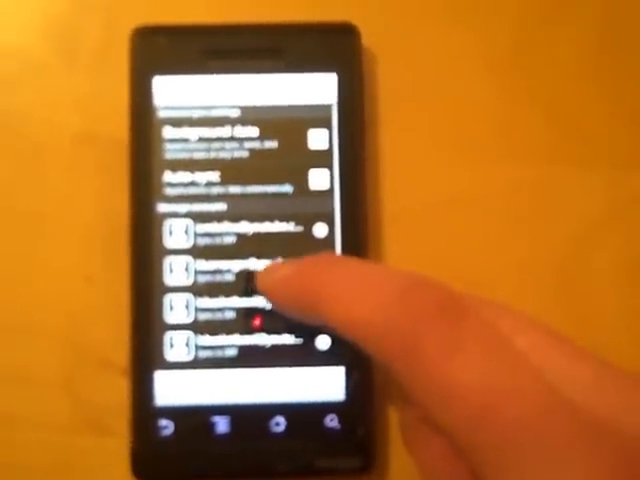